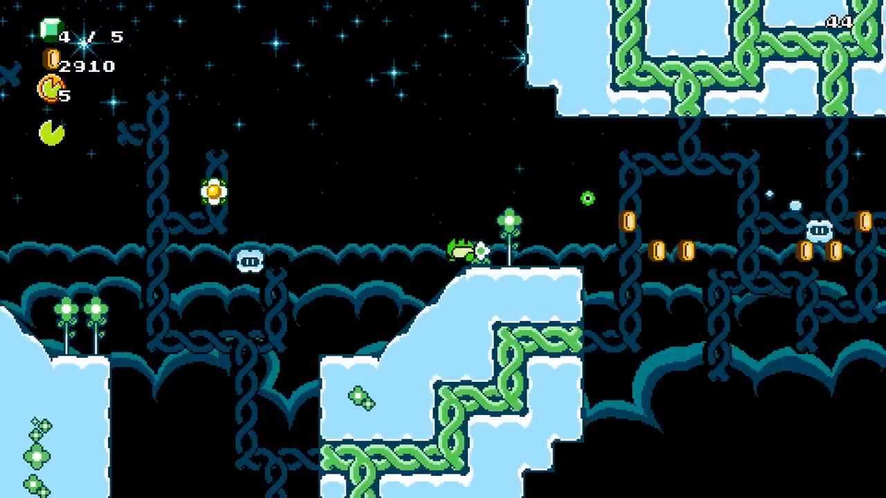
scroll(right, 3)
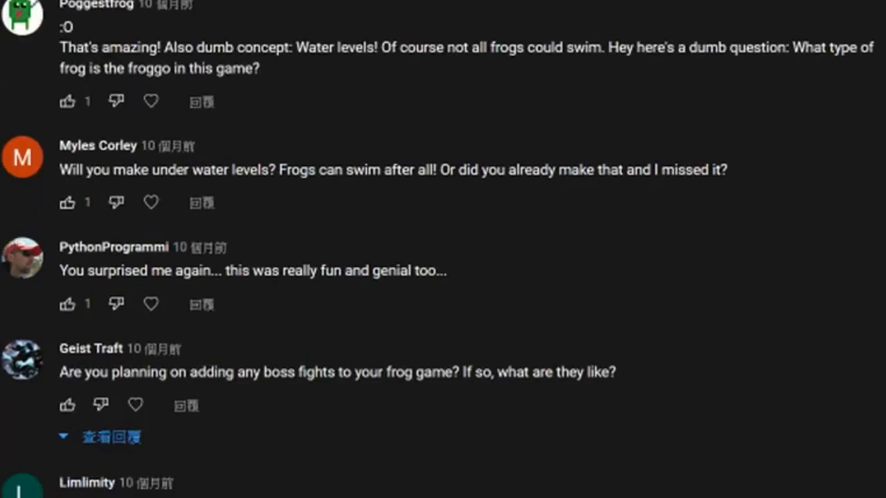
scroll(down, 3)
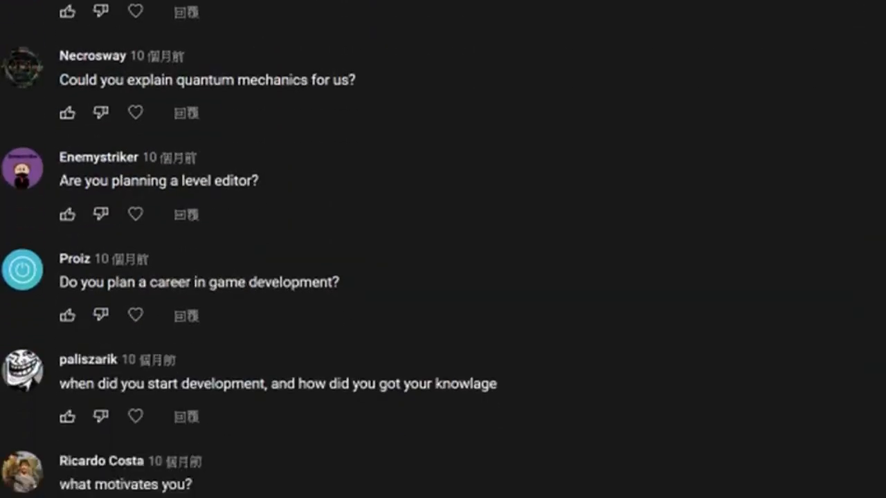